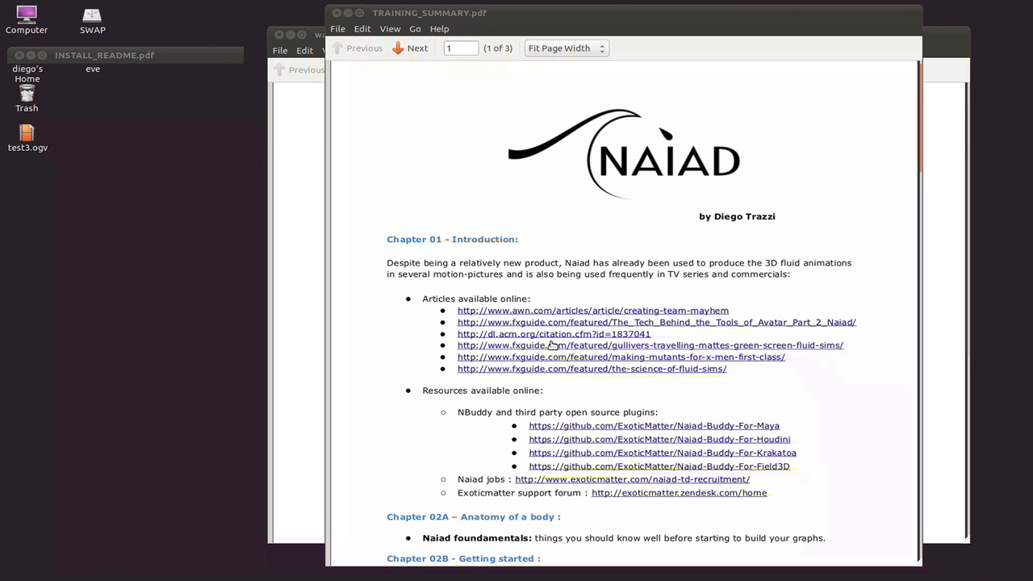
mouse_move(361, 227)
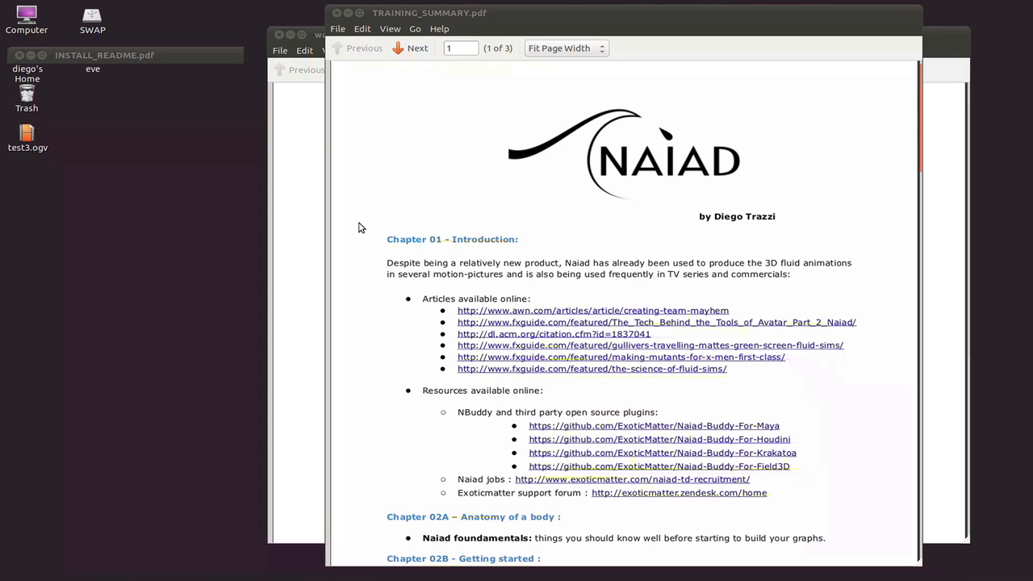
mouse_move(610, 84)
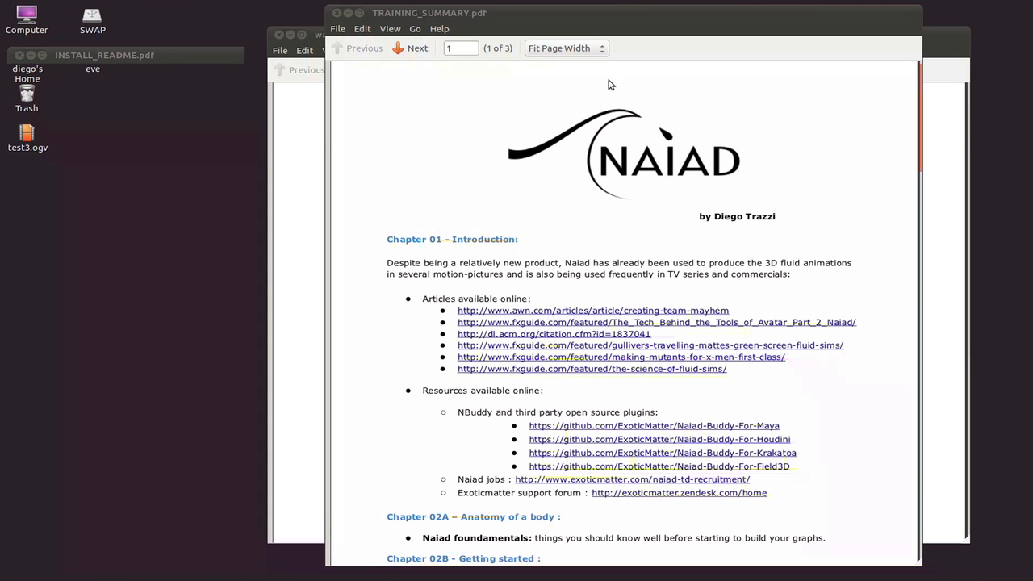
mouse_move(499, 79)
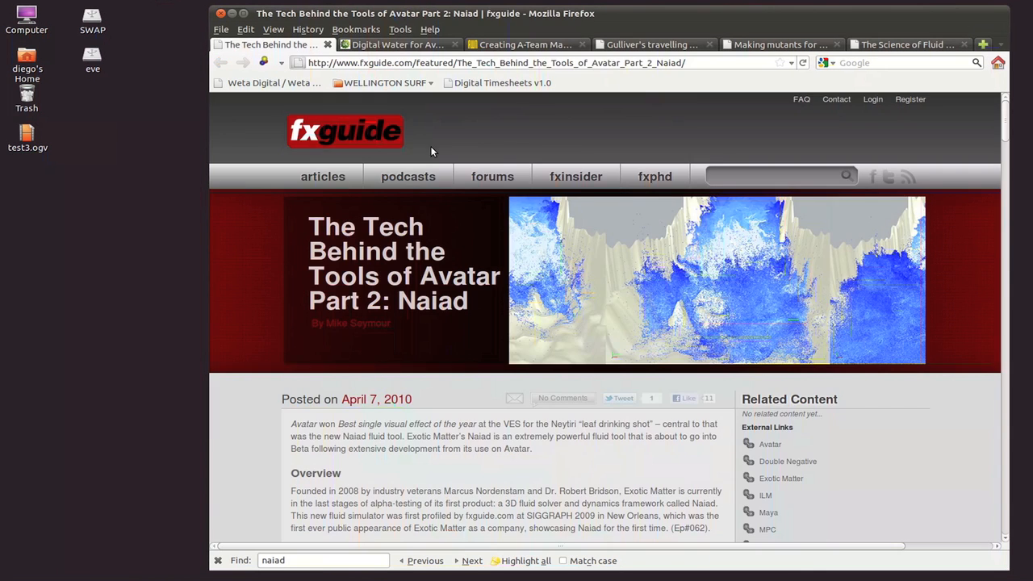
Skim the fxguide Avatar article, then switch to the awn.com A-Team Mayhem tab on page 2.
scroll(down, 3)
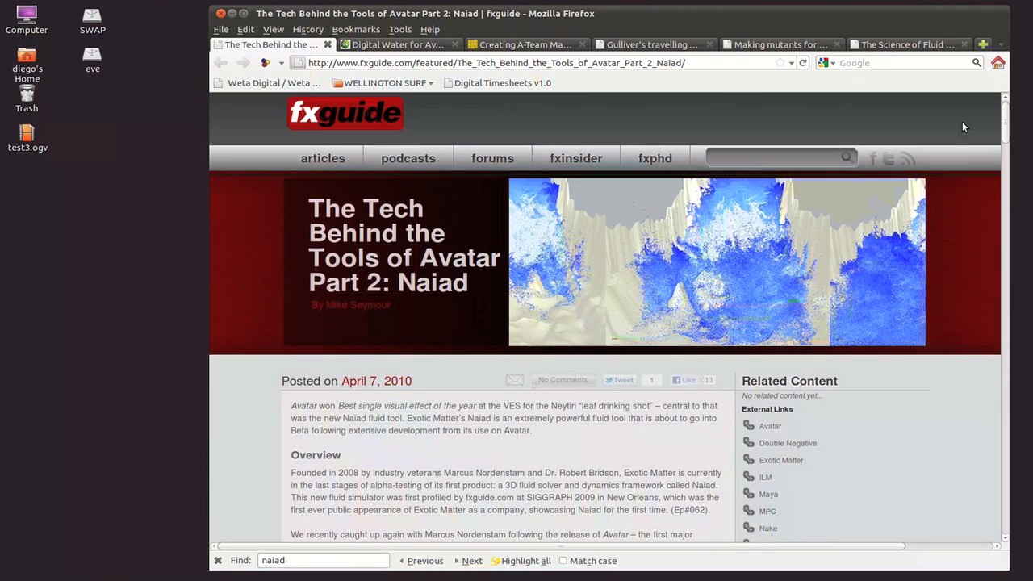
click(532, 45)
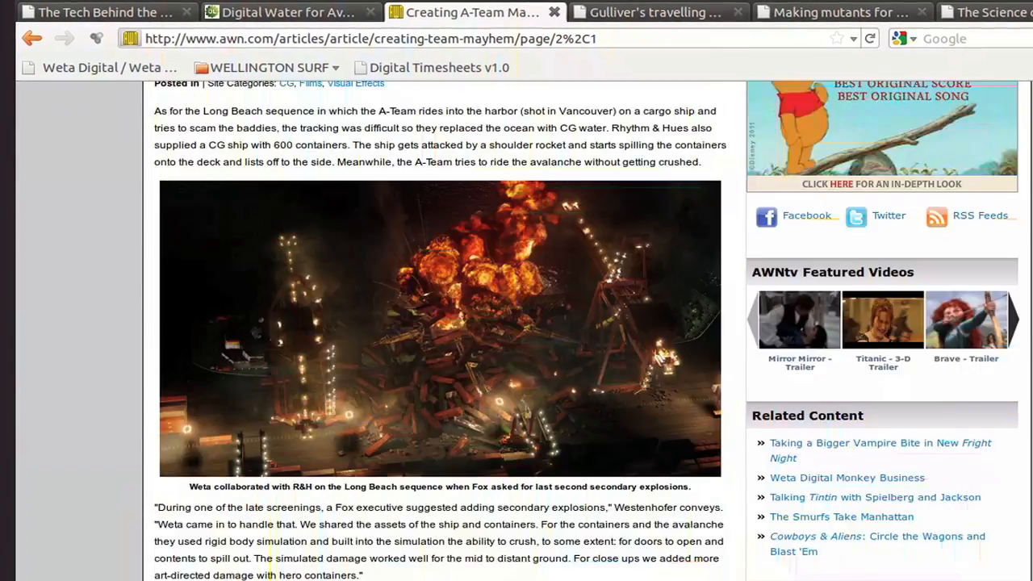
scroll(up, 3)
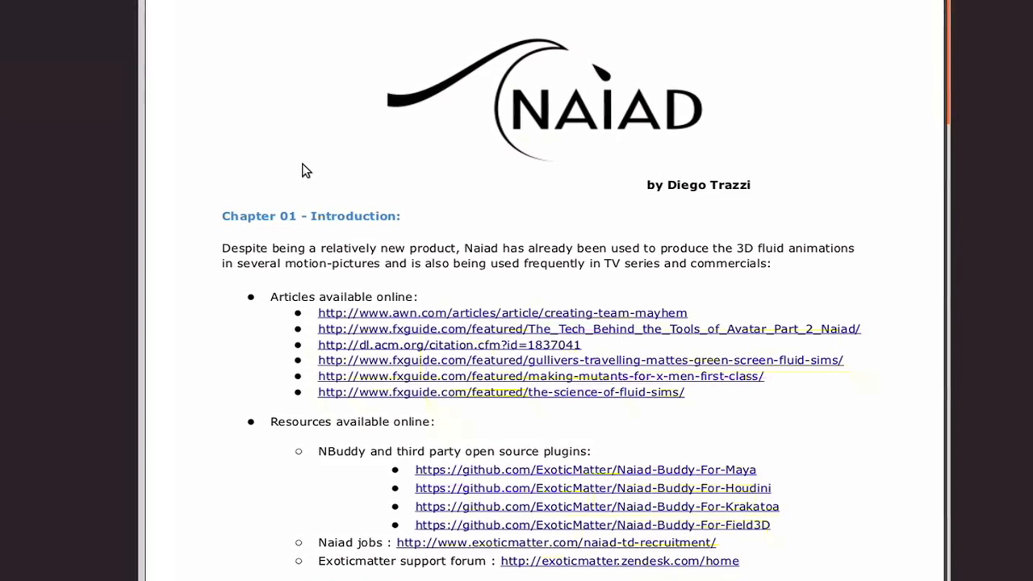
scroll(down, 3)
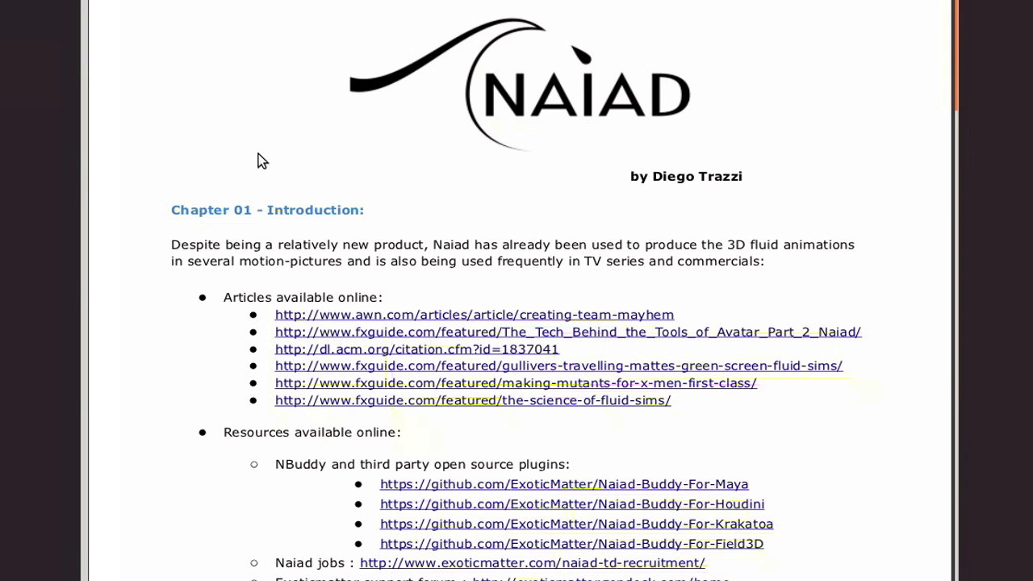
mouse_move(398, 181)
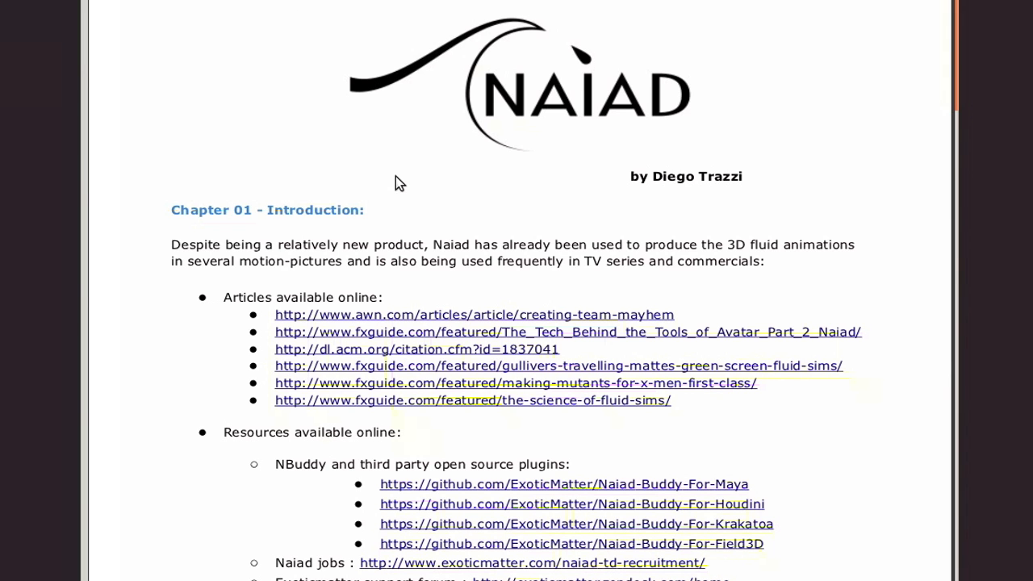
mouse_move(404, 123)
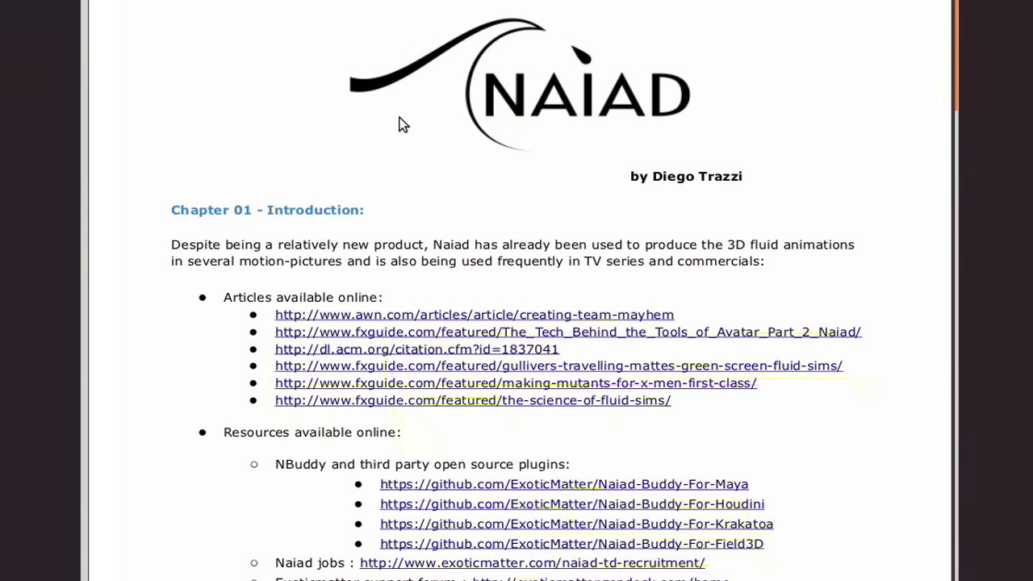
mouse_move(378, 155)
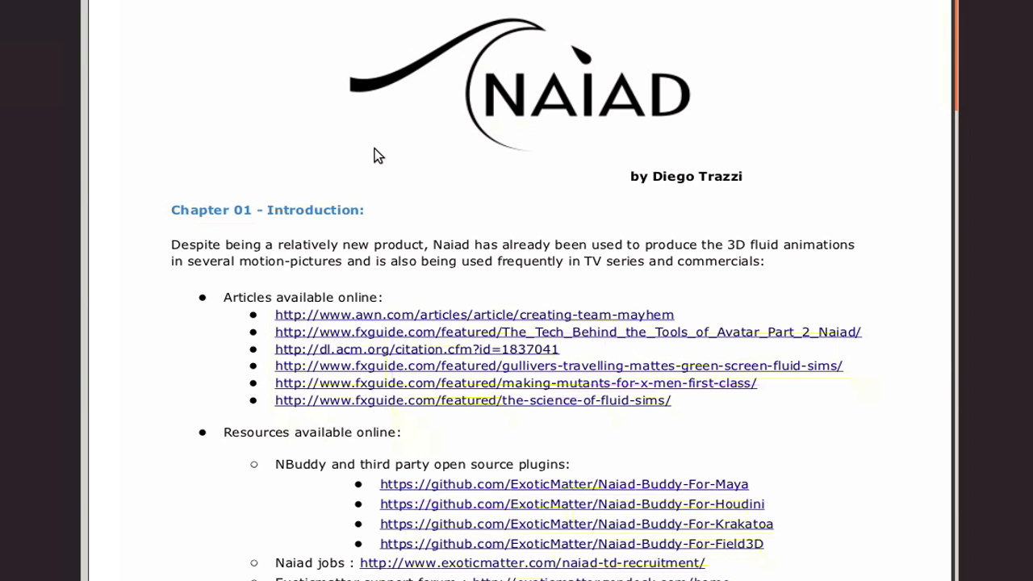
mouse_move(392, 202)
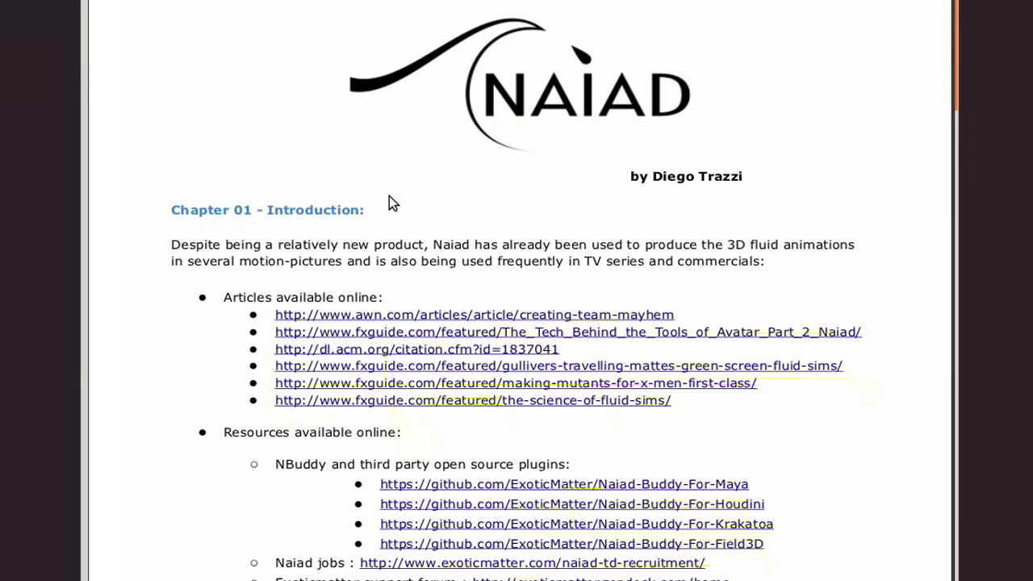
mouse_move(410, 142)
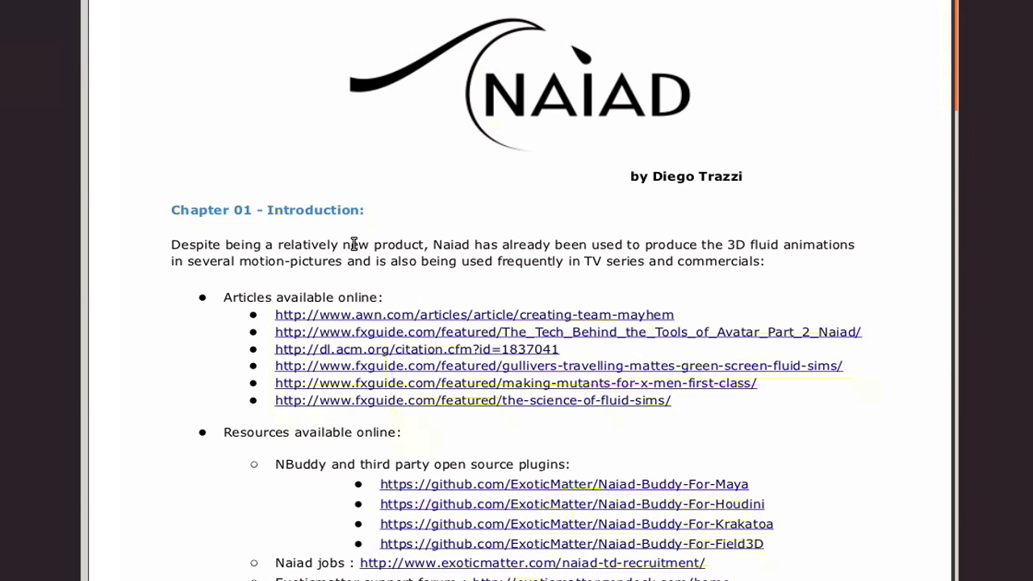
mouse_move(364, 243)
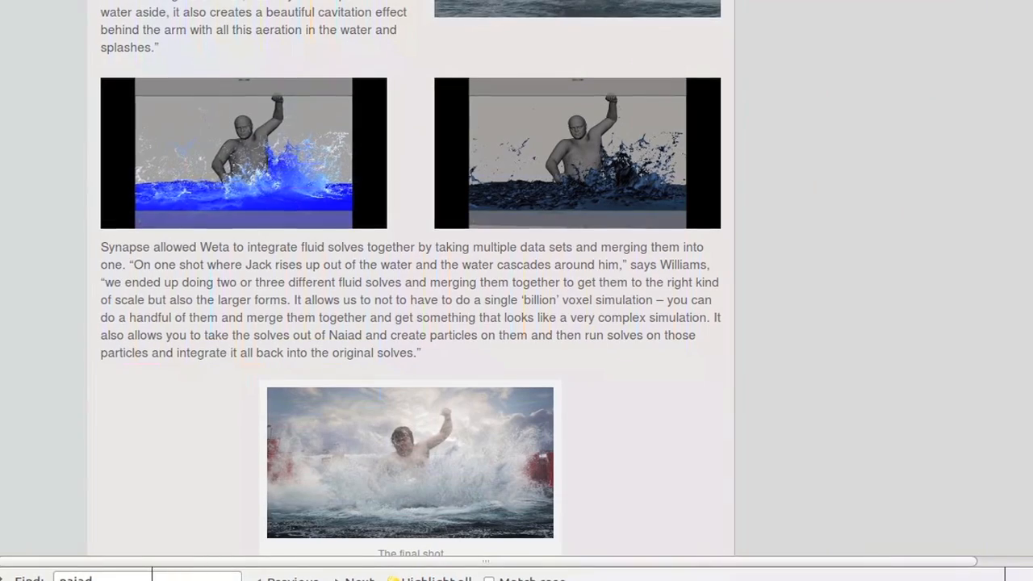
mouse_move(409, 461)
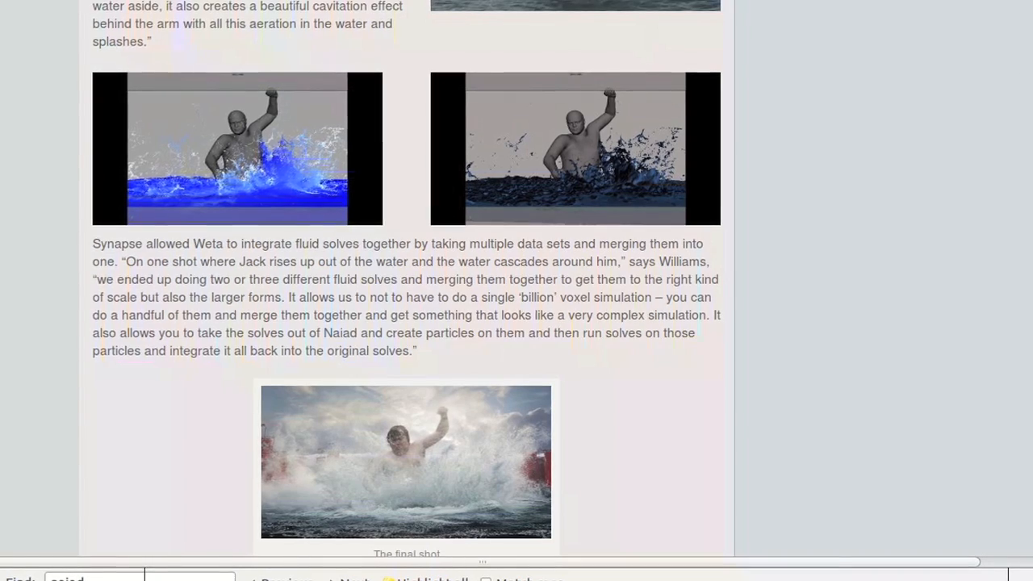
Scroll through the X-Men: First Class article down to its Related Content links.
scroll(up, 3)
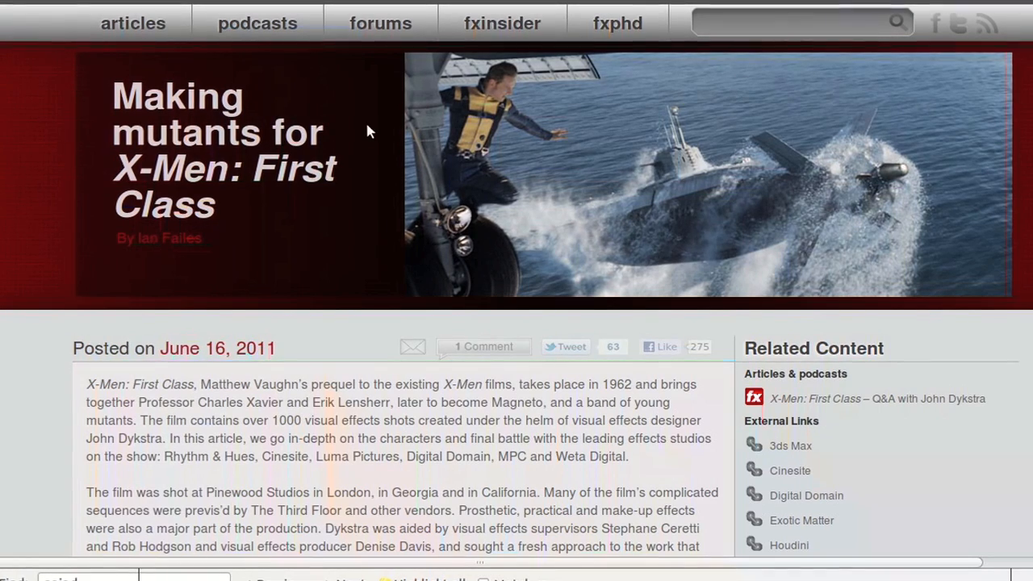
mouse_move(335, 272)
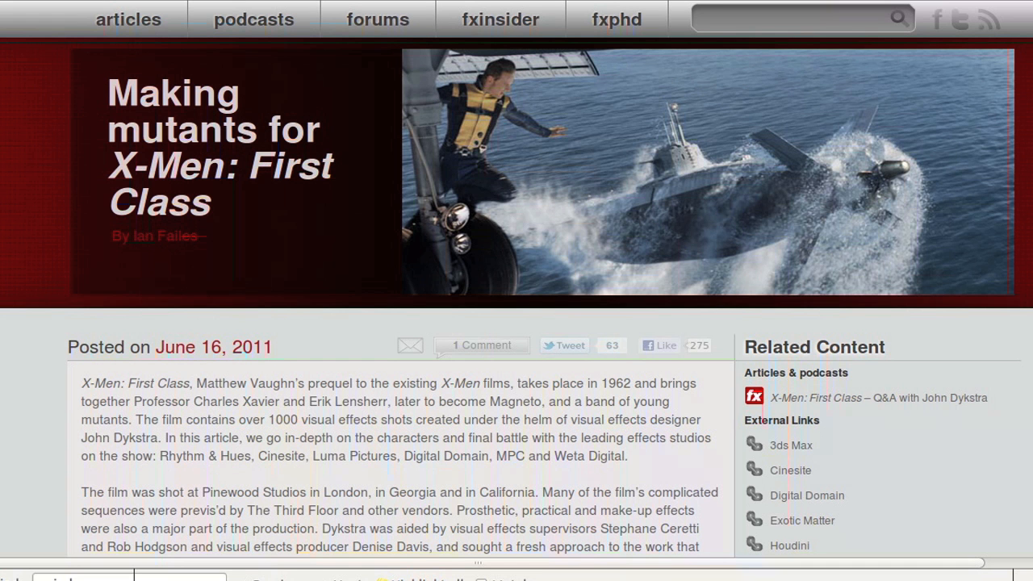
mouse_move(485, 224)
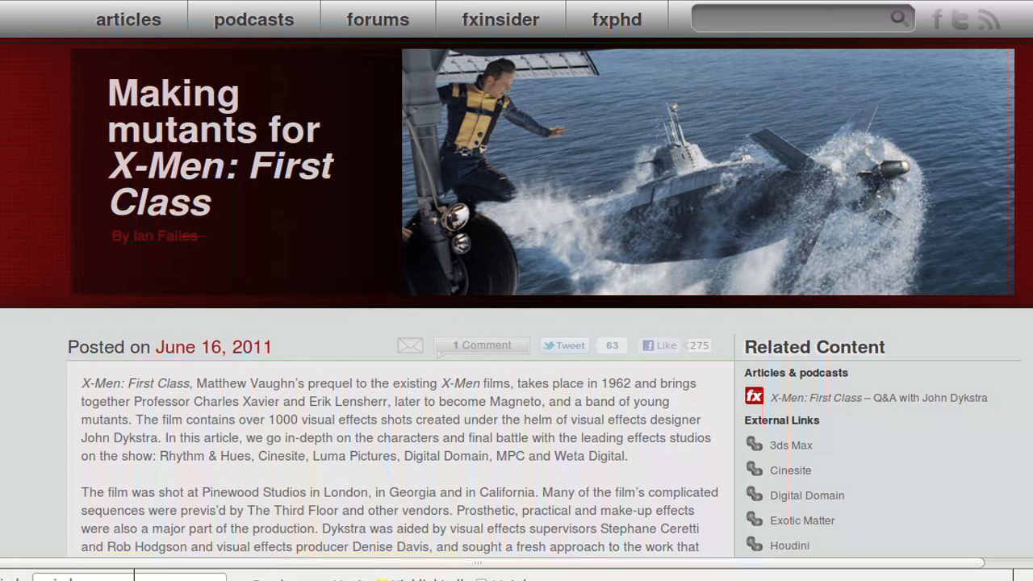
scroll(down, 3)
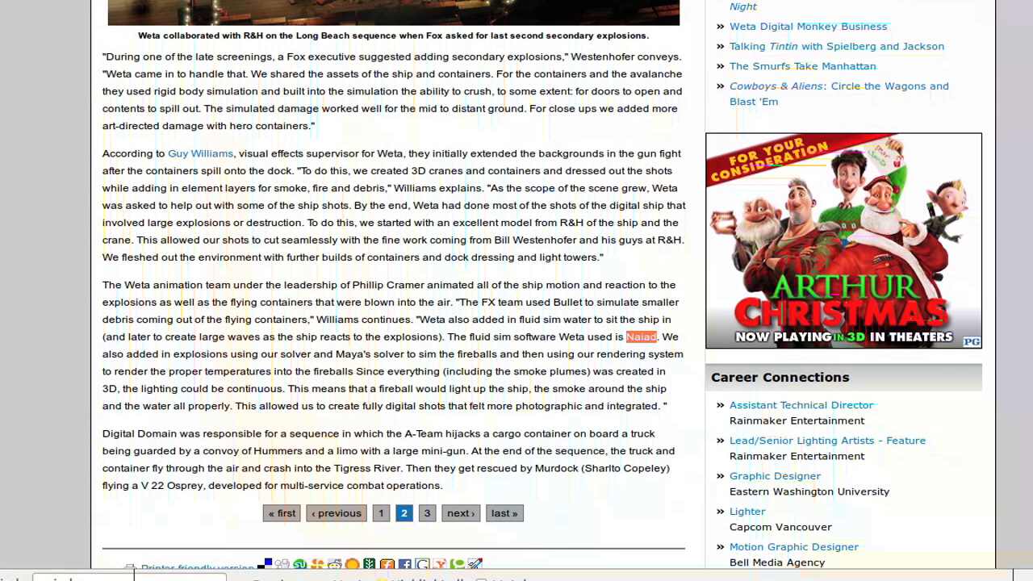
mouse_move(384, 33)
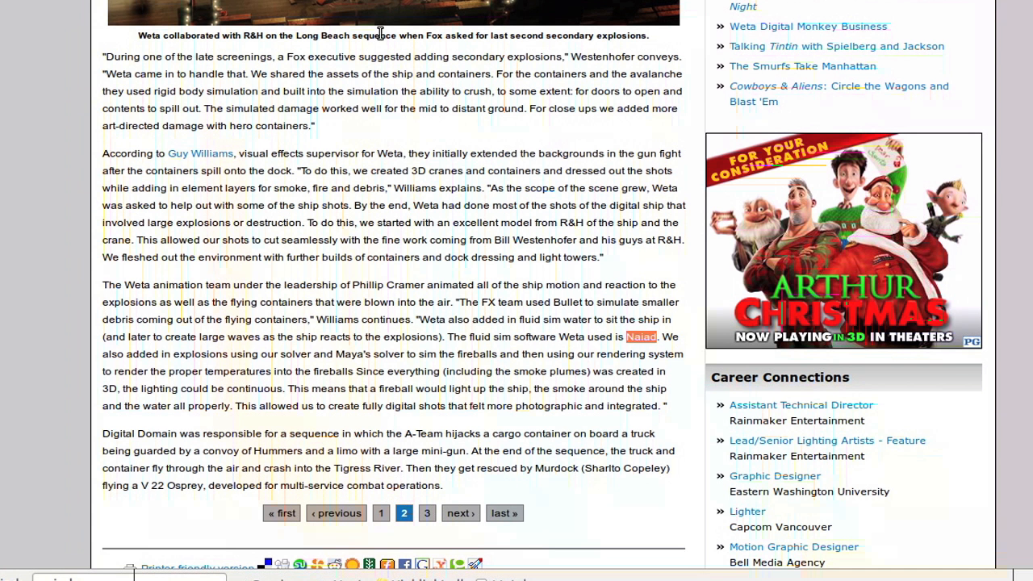
mouse_move(386, 61)
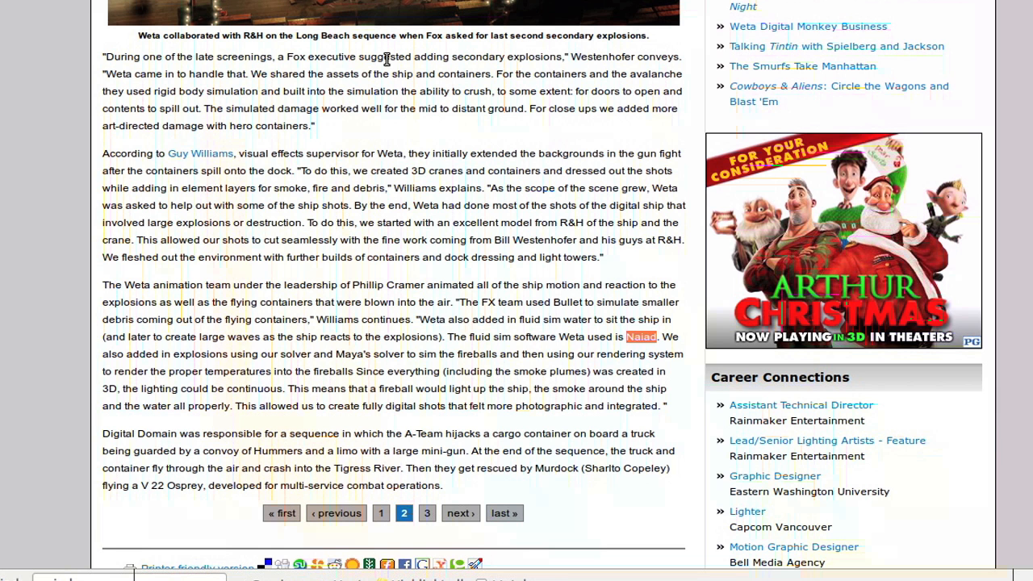
mouse_move(390, 89)
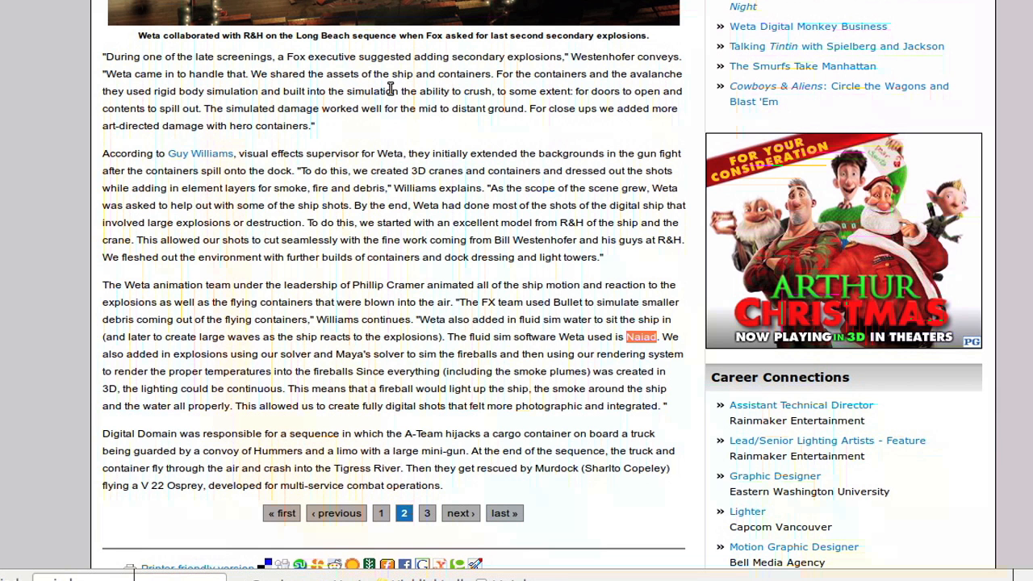
mouse_move(364, 156)
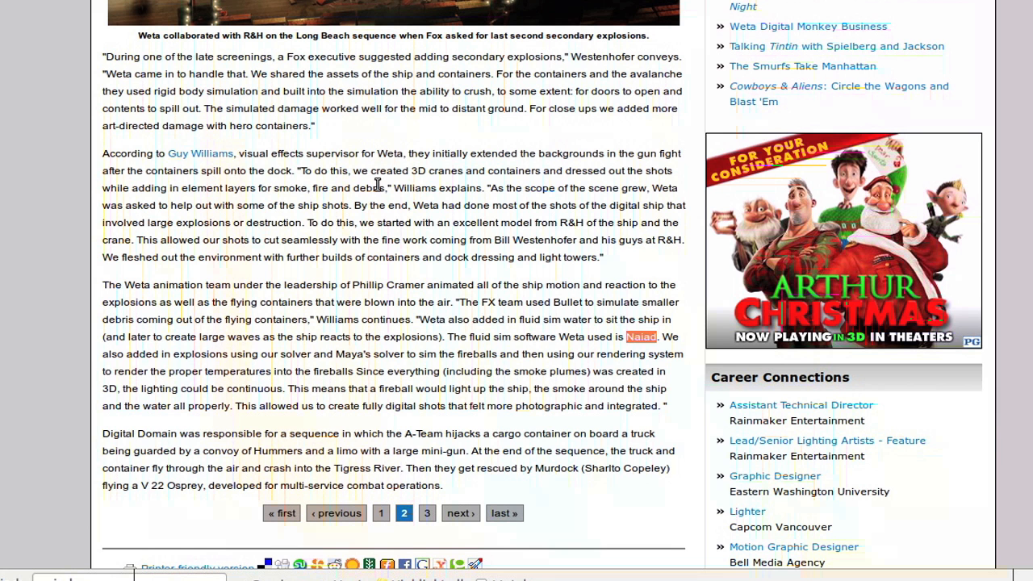
mouse_move(380, 191)
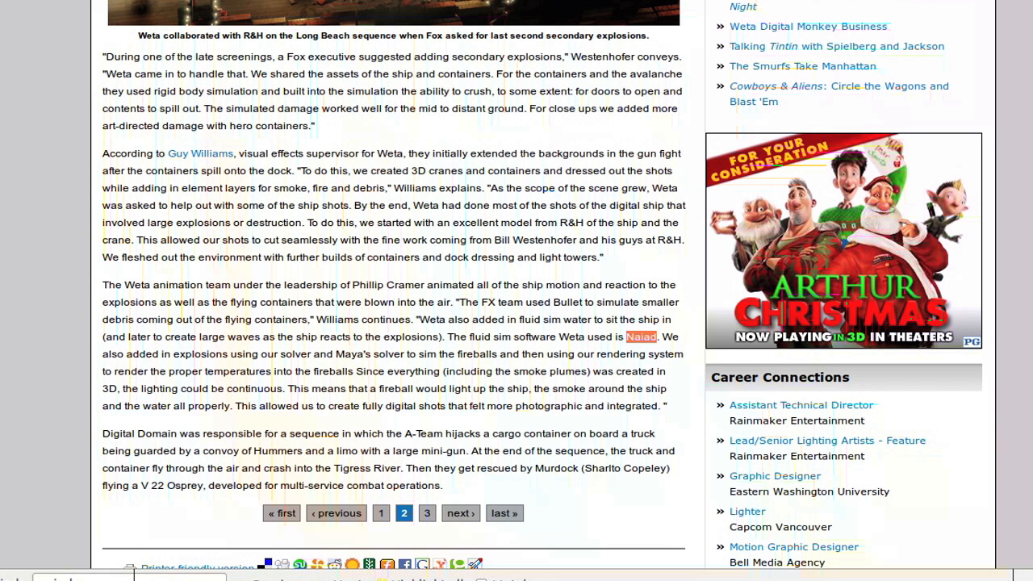
scroll(down, 3)
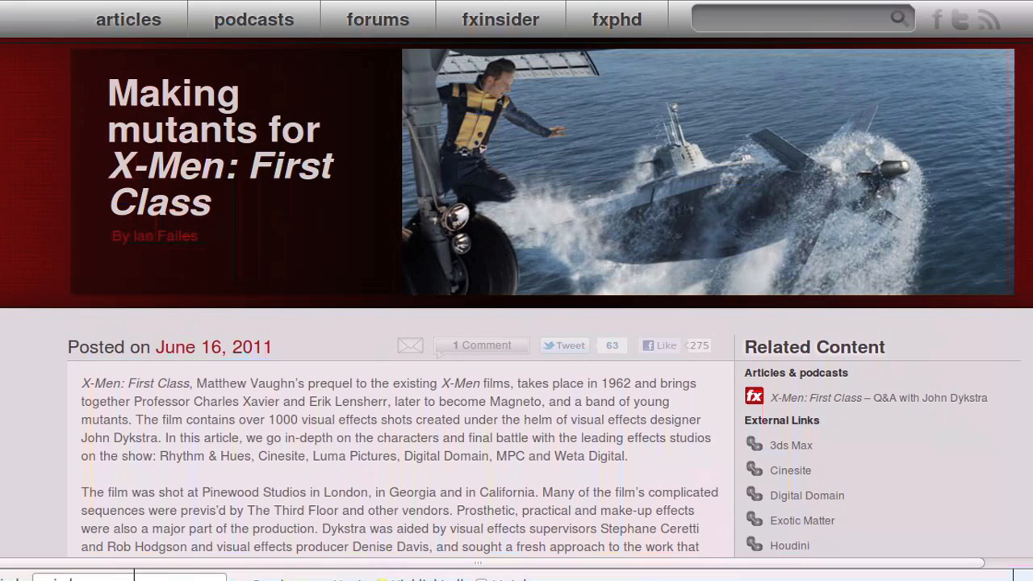
mouse_move(617, 23)
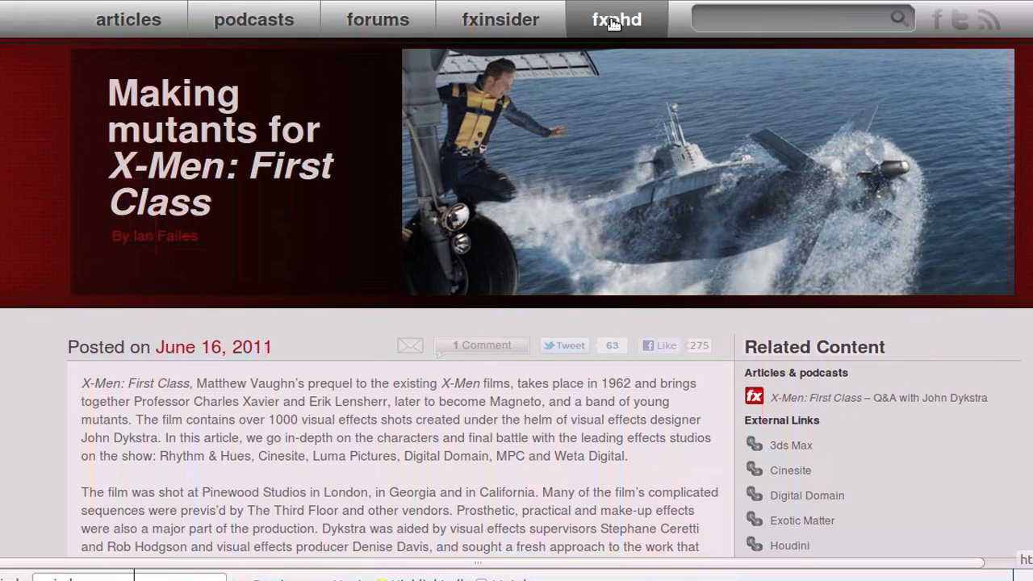
mouse_move(619, 48)
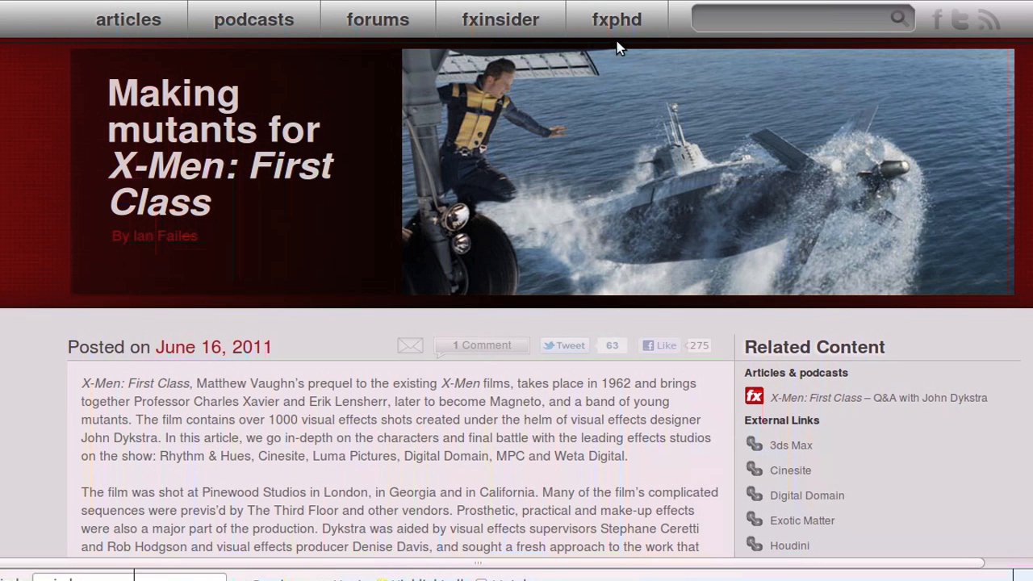
mouse_move(626, 110)
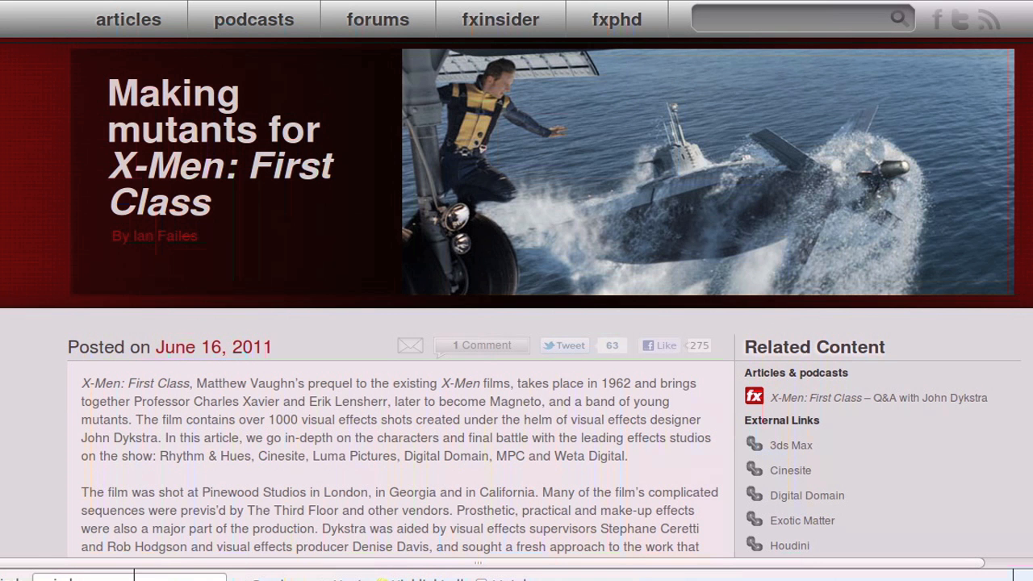
scroll(down, 3)
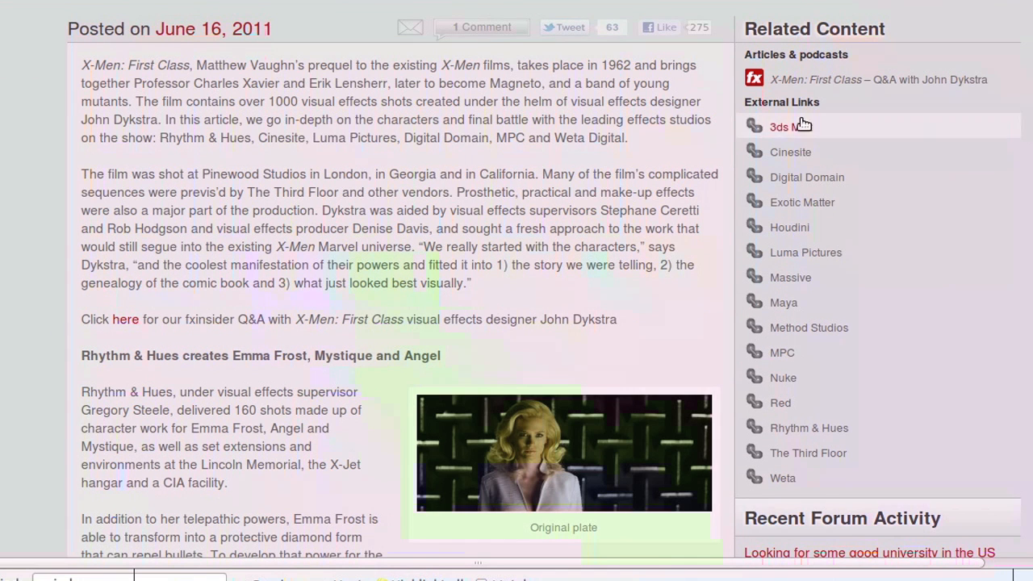
mouse_move(519, 222)
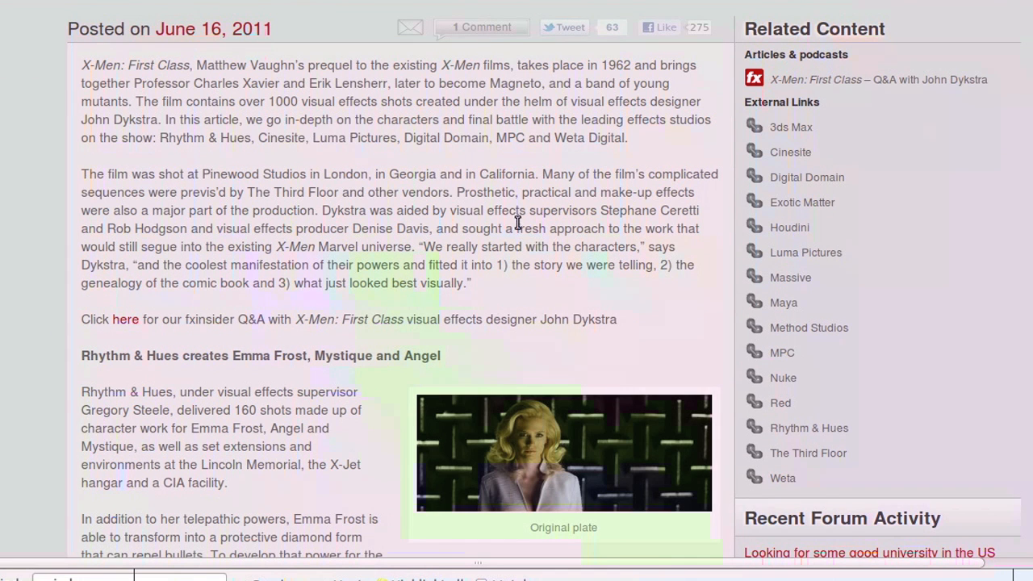
mouse_move(522, 229)
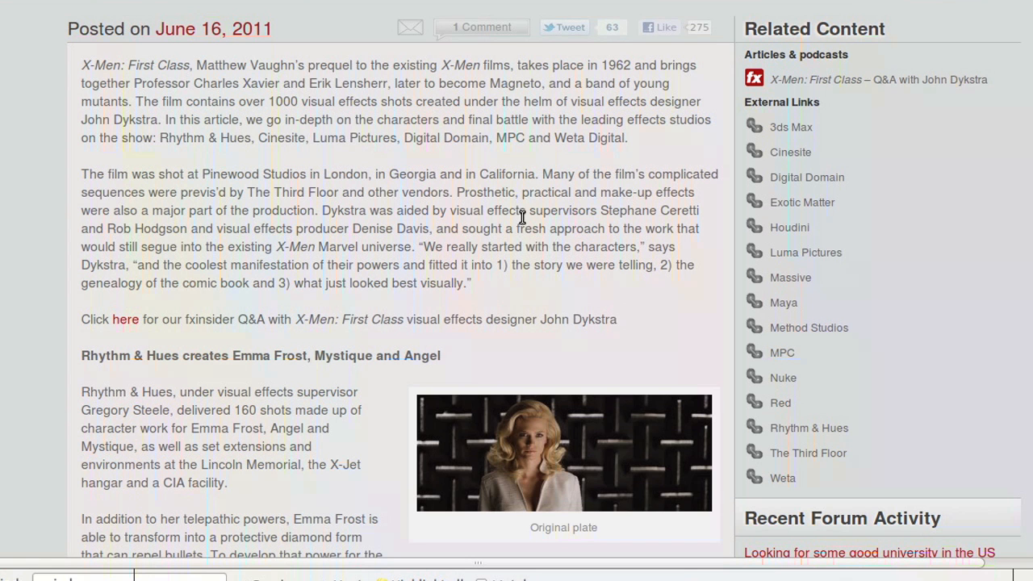
mouse_move(528, 227)
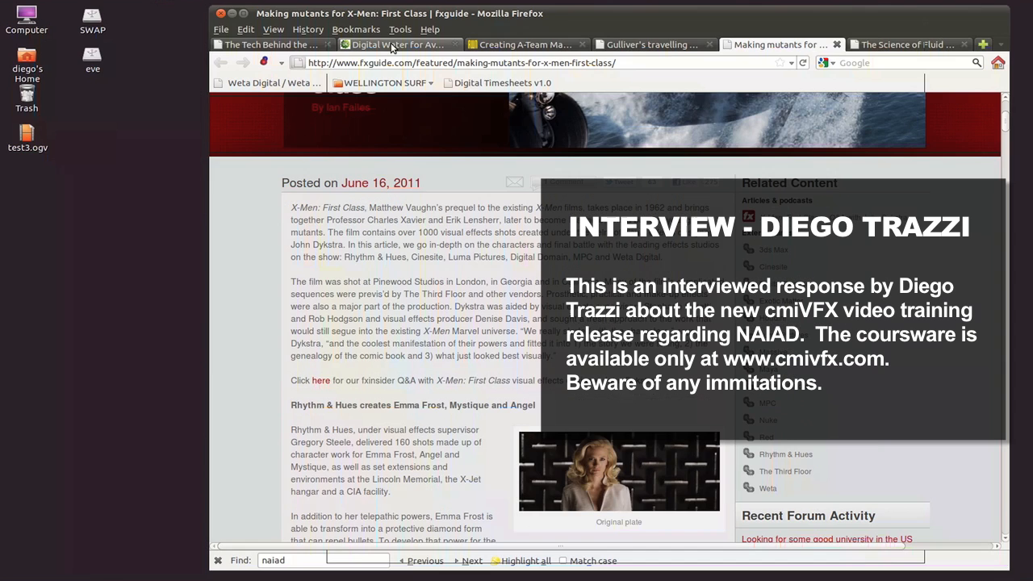
mouse_move(464, 154)
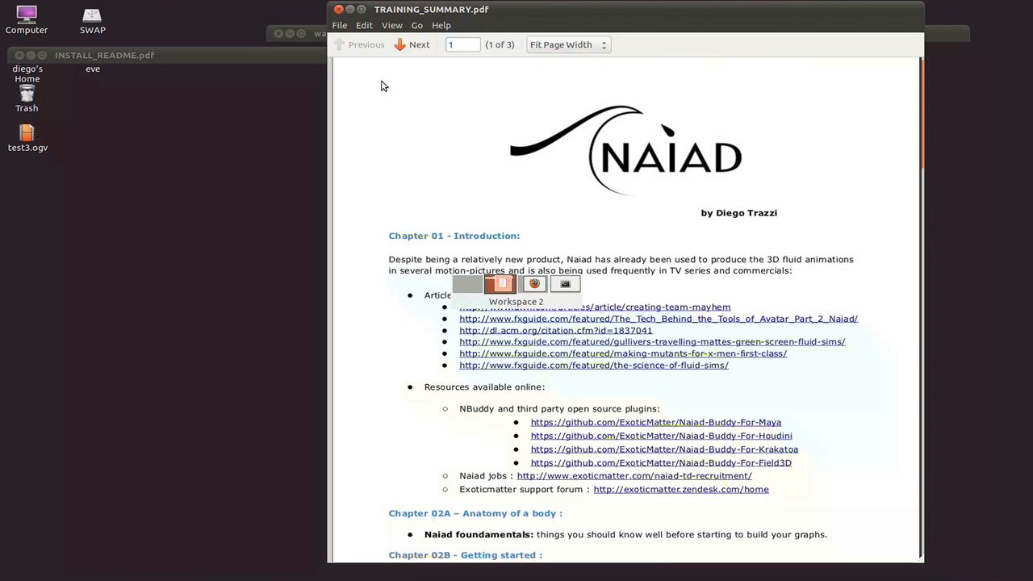
mouse_move(443, 25)
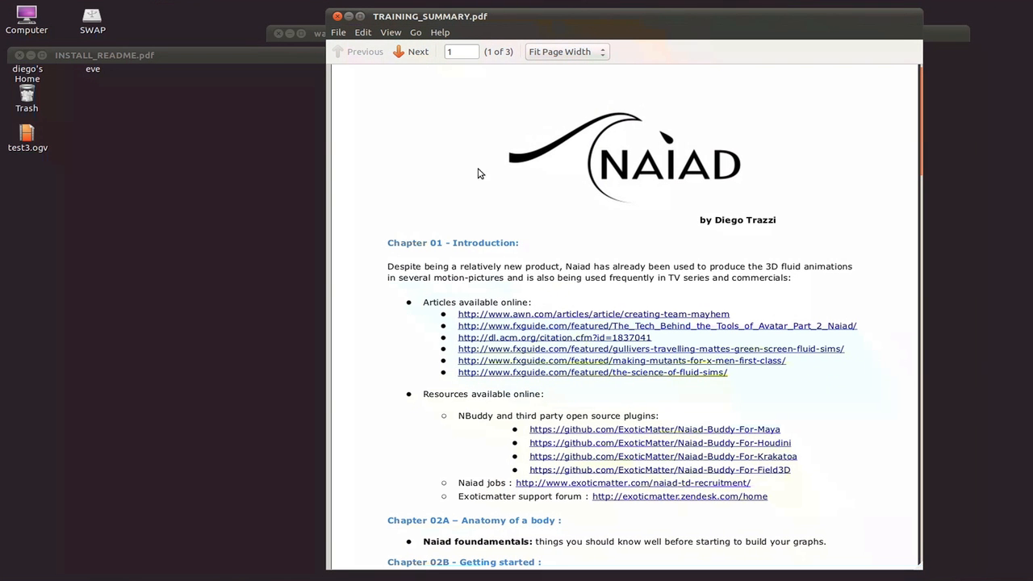
mouse_move(629, 343)
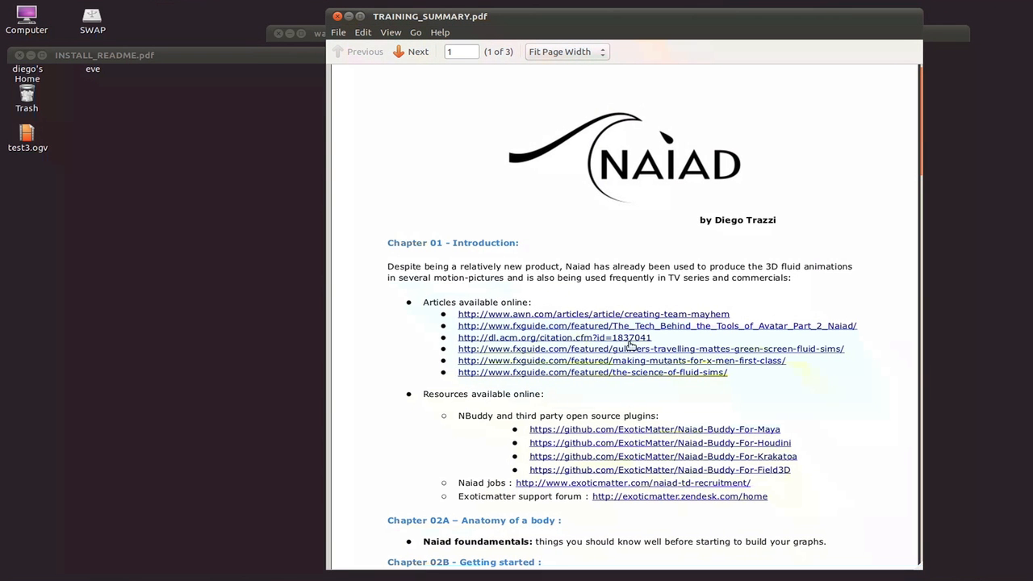
mouse_move(640, 386)
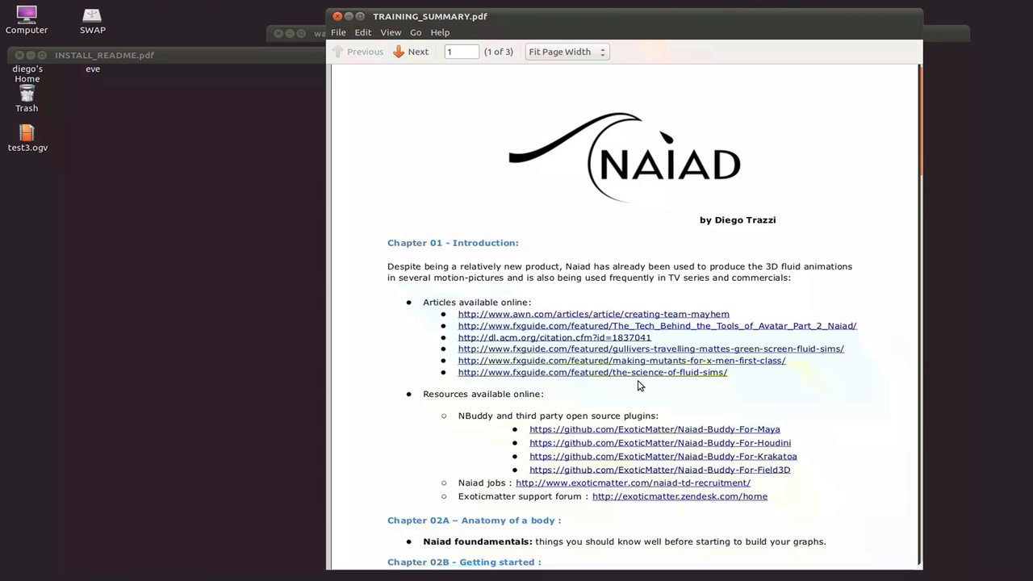
mouse_move(573, 340)
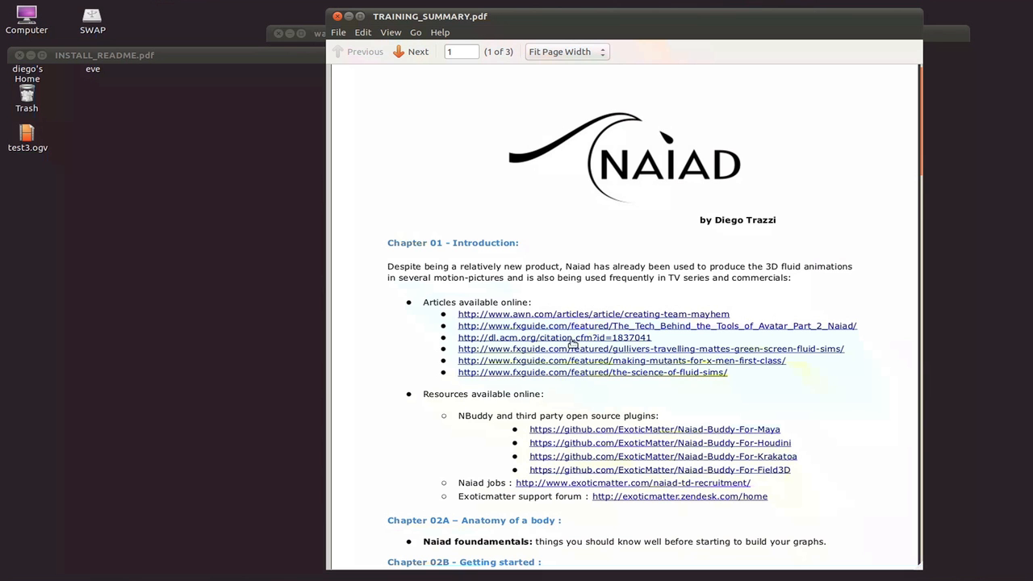
mouse_move(523, 389)
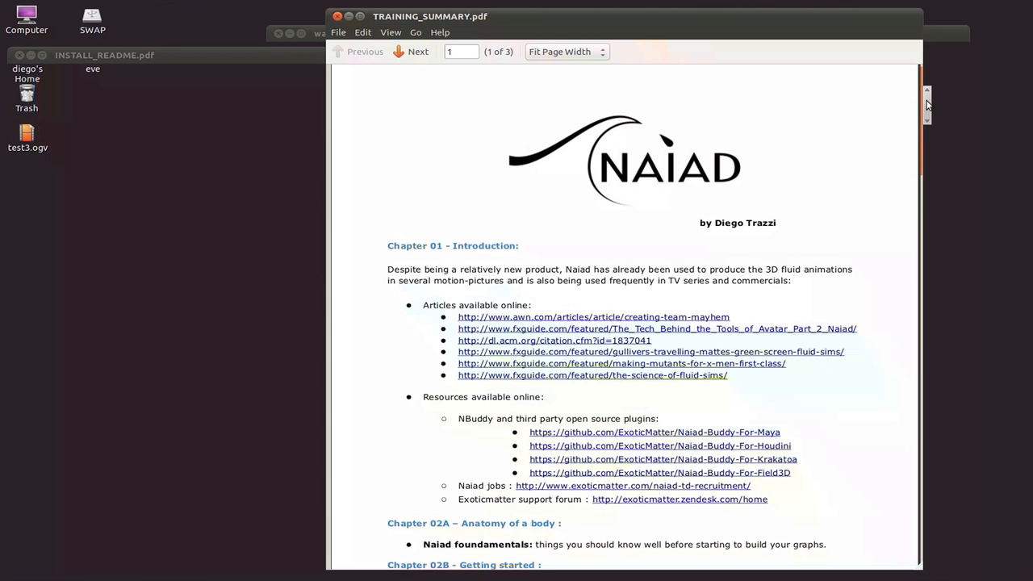
Scroll the training summary from Chapter 01 links down to Chapter 02B getting-started topics.
scroll(down, 3)
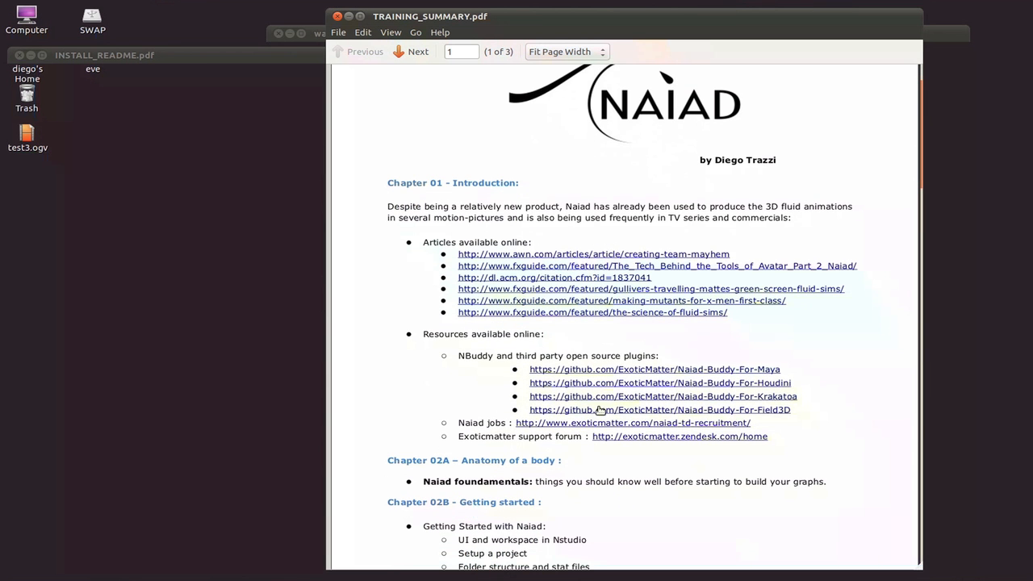
mouse_move(493, 384)
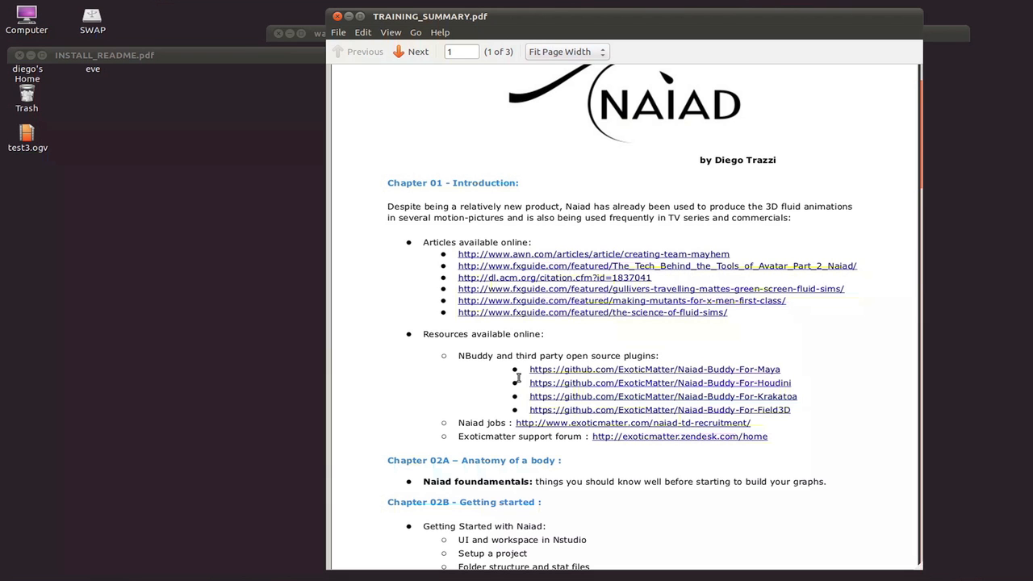
mouse_move(478, 349)
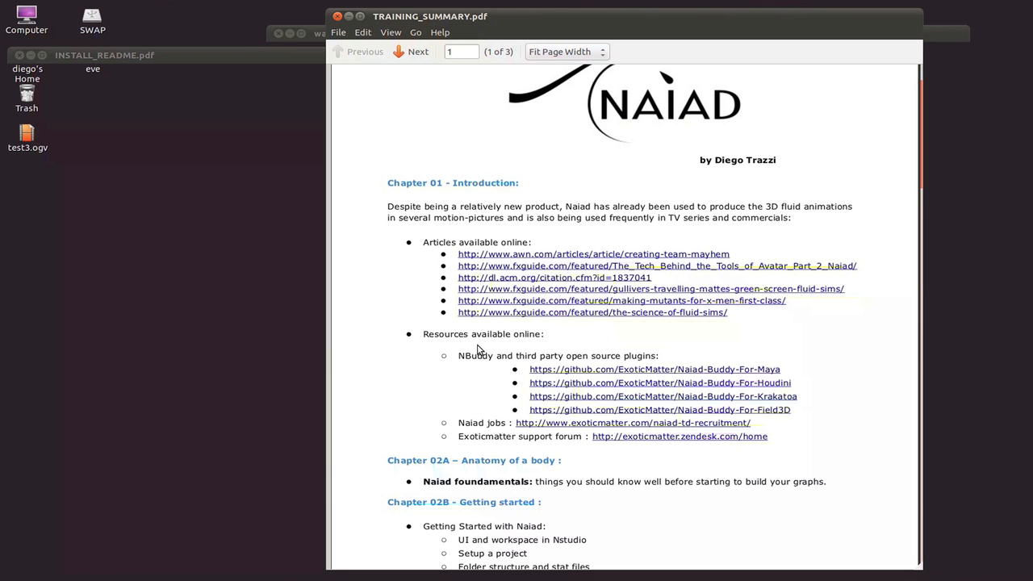
mouse_move(494, 449)
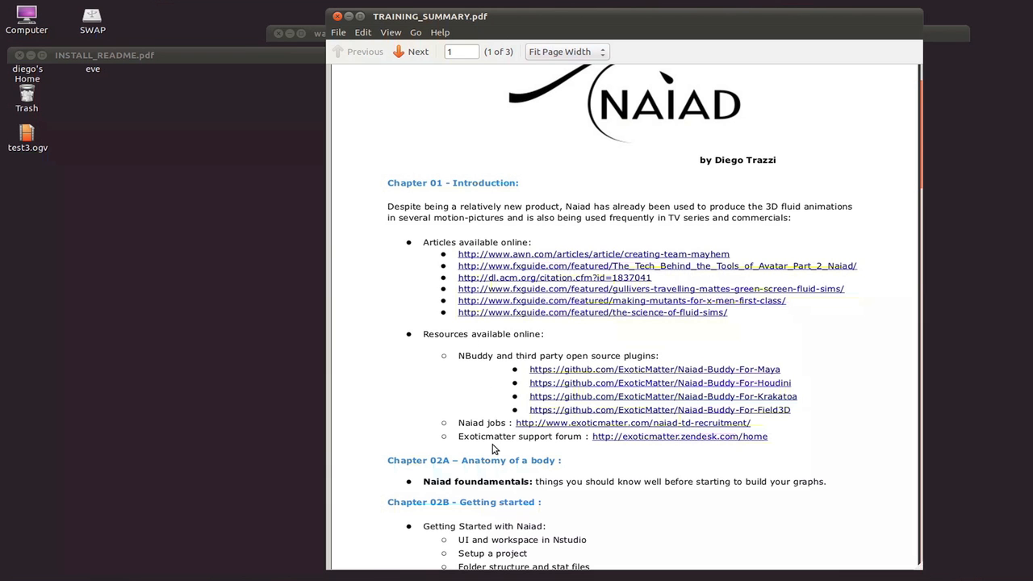
mouse_move(662, 448)
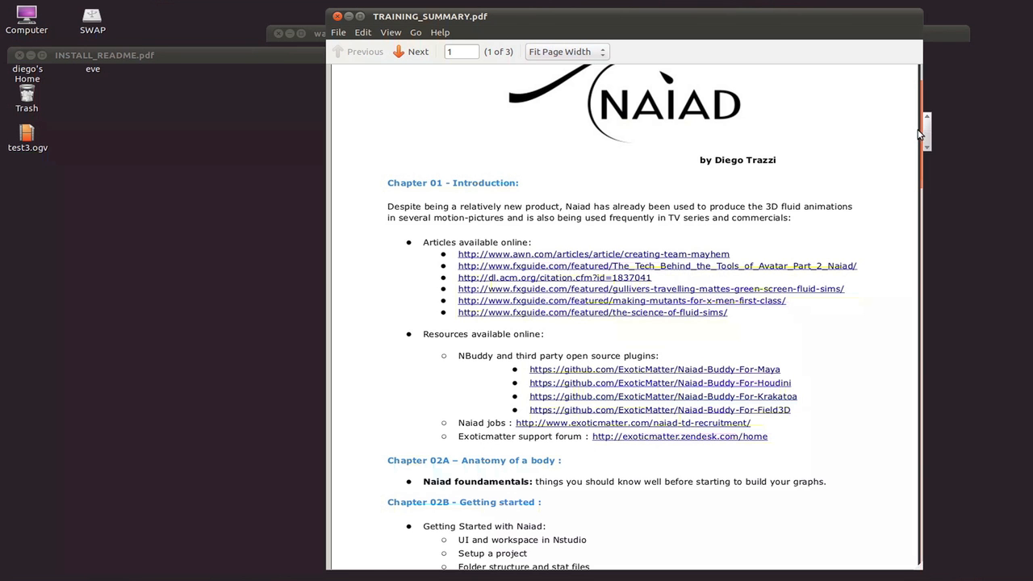
scroll(down, 3)
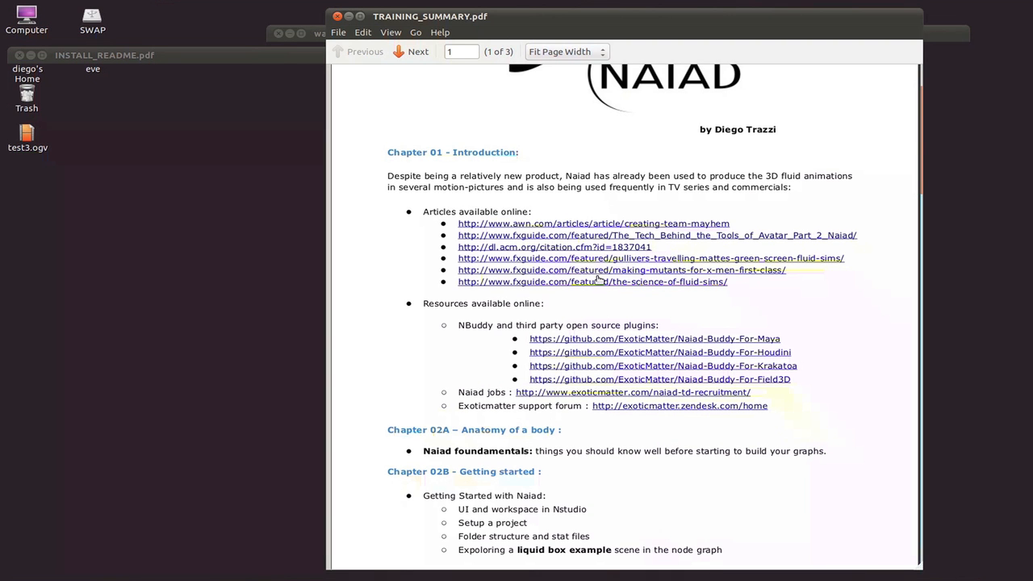
mouse_move(593, 282)
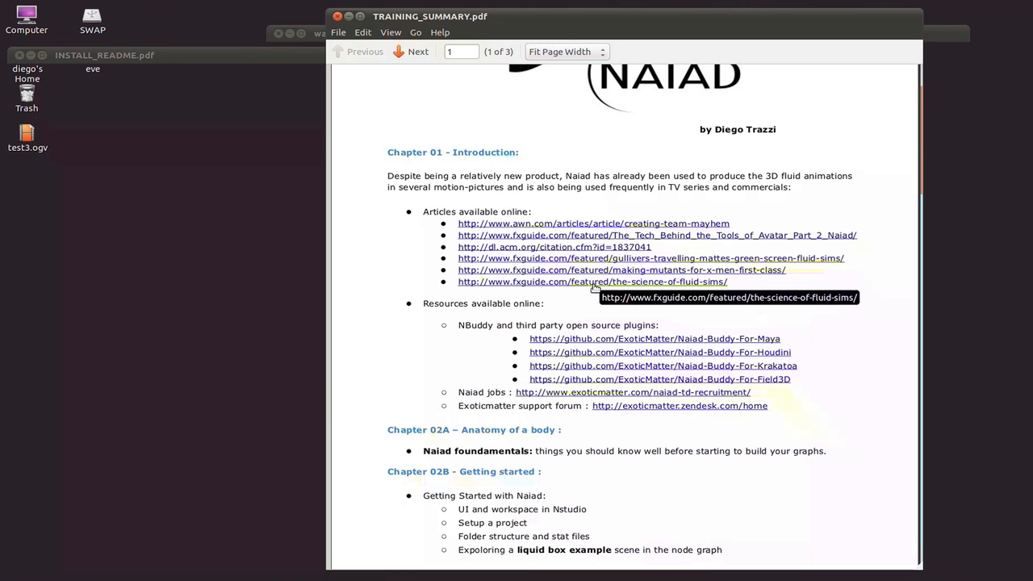
mouse_move(417, 366)
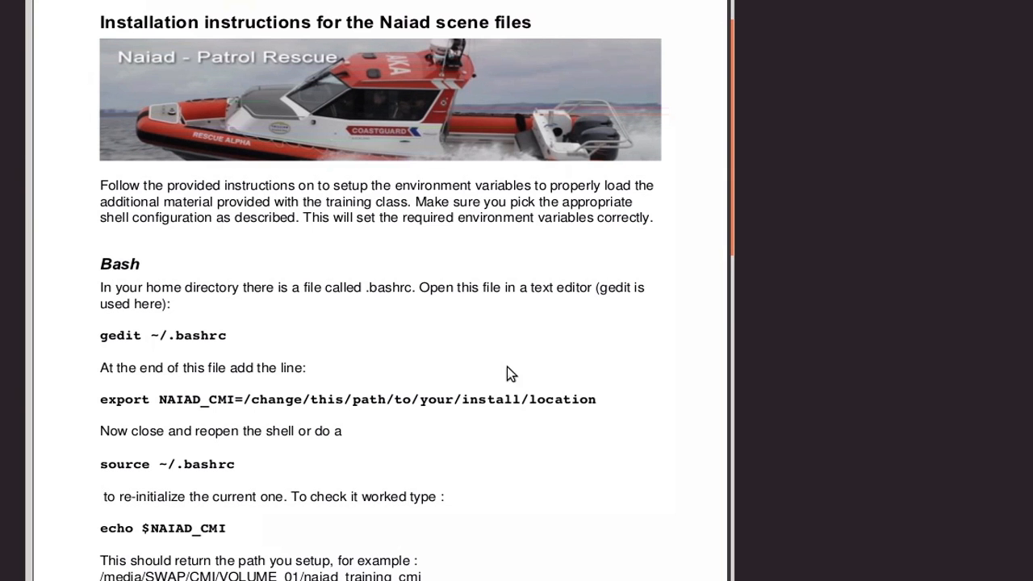
mouse_move(447, 195)
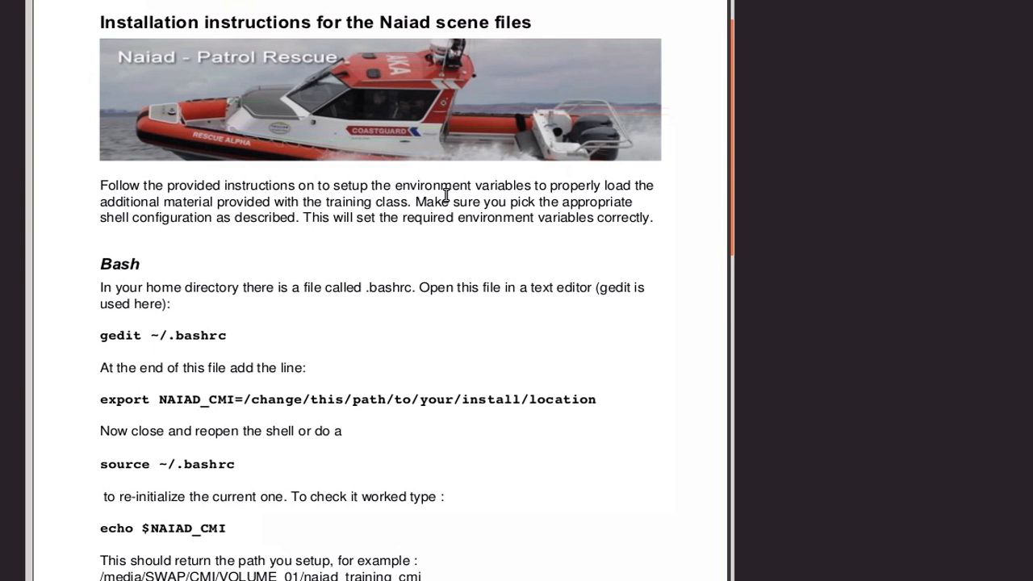